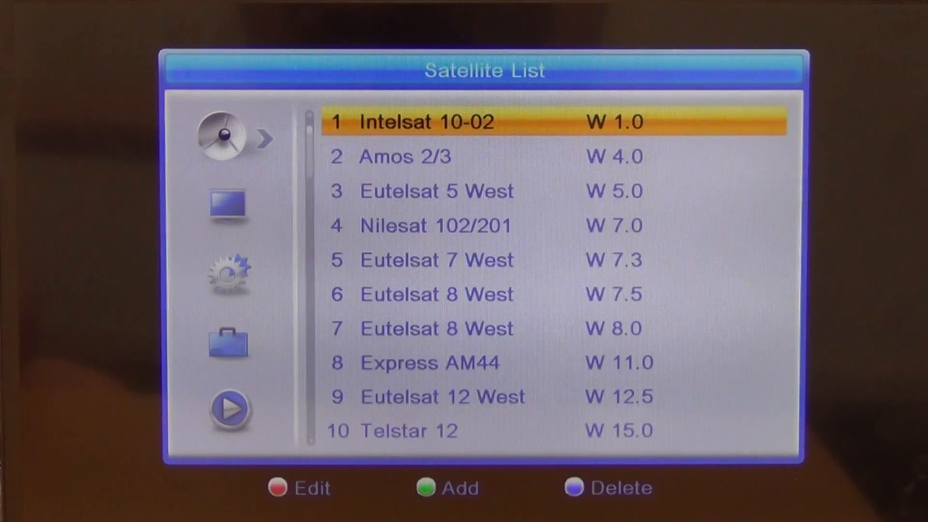
# Select entry 31 Astra 2E/2F in the Satellite List and return to the Installation menu
pyautogui.scroll(-3)
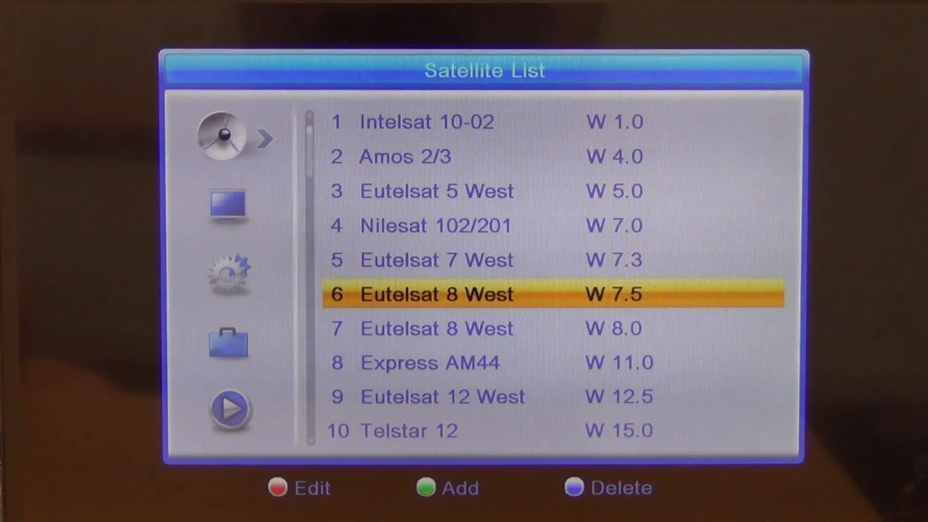
pyautogui.scroll(-3)
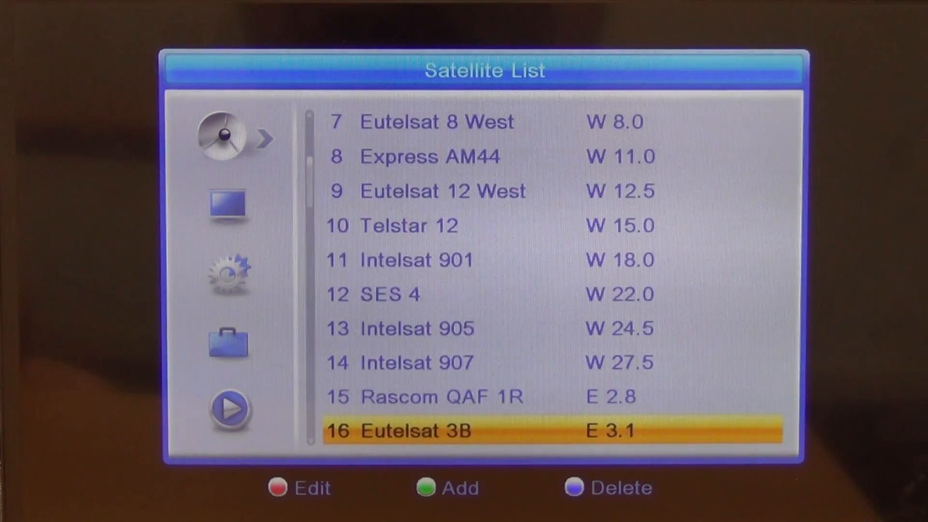
pyautogui.scroll(-3)
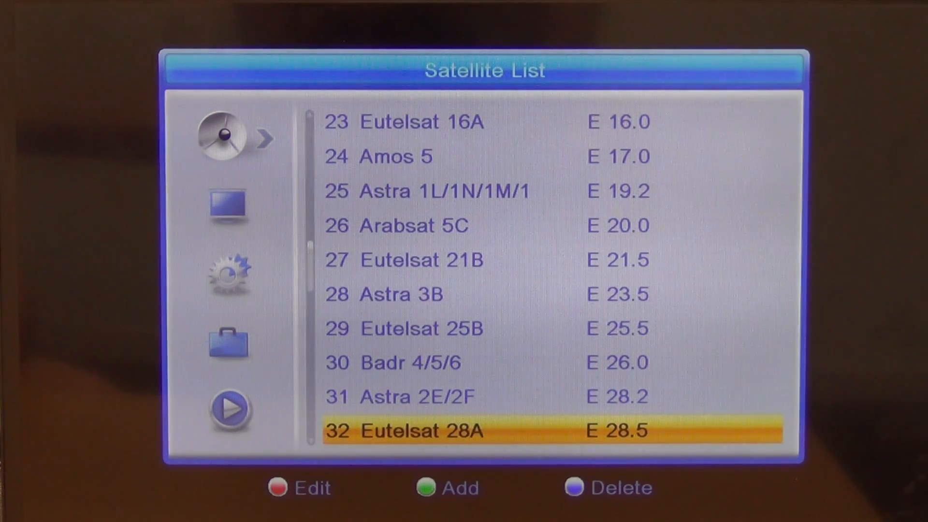
pyautogui.press('Up')
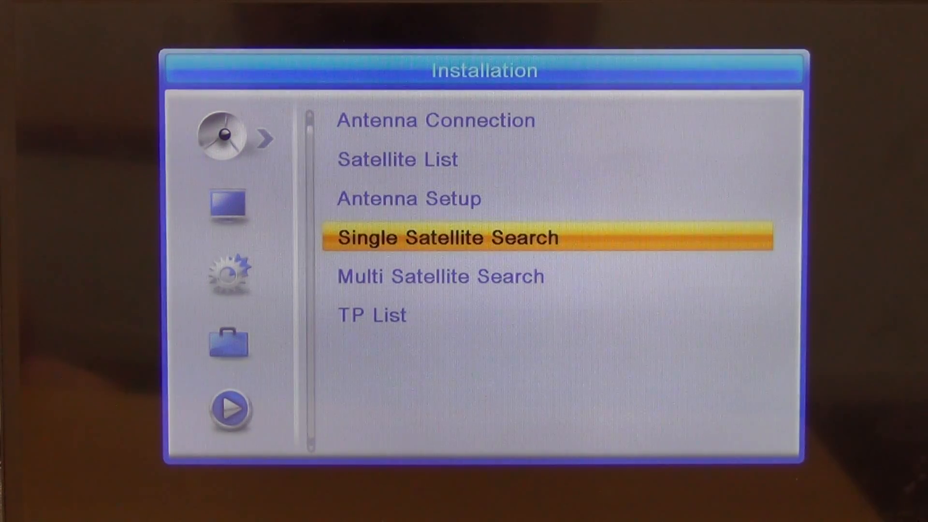
# Change LNB Freq in Antenna Setup to Universal (9750-10550) and exit to the satellite search
pyautogui.press('up')
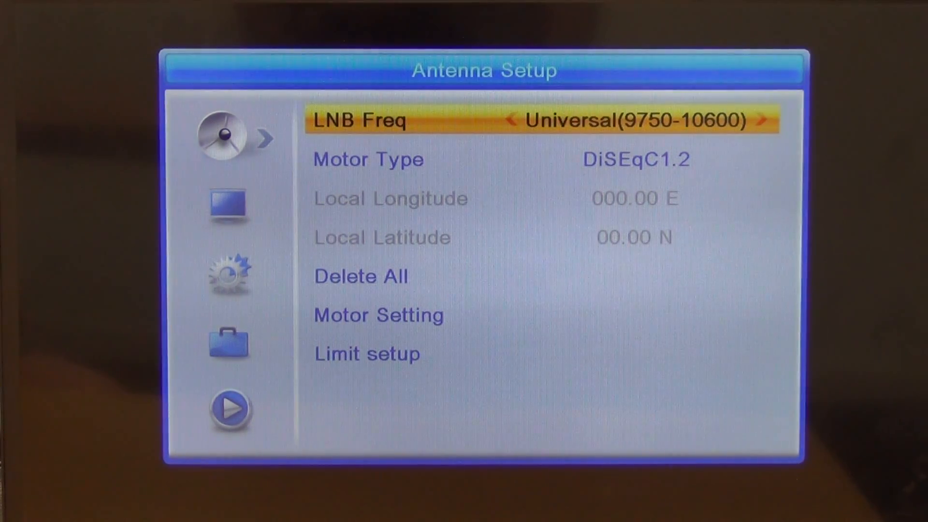
pyautogui.click(514, 120)
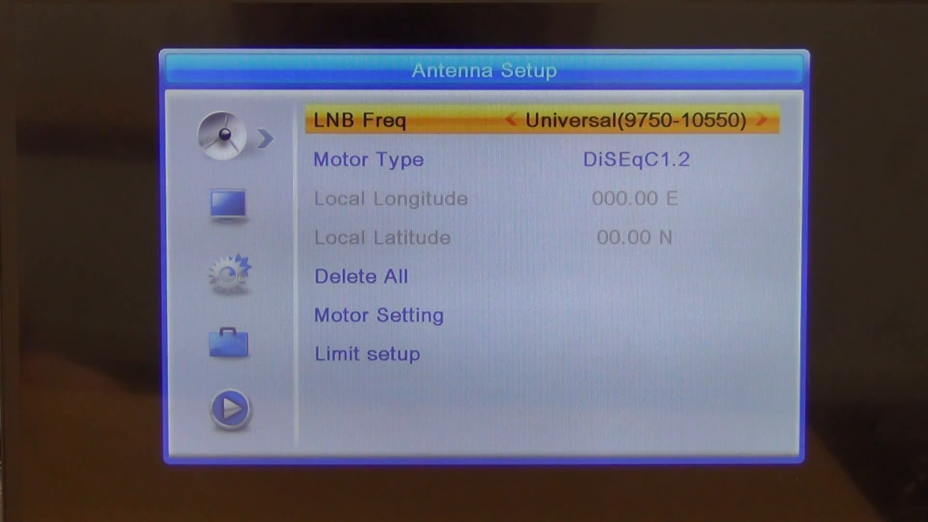
pyautogui.press('Escape')
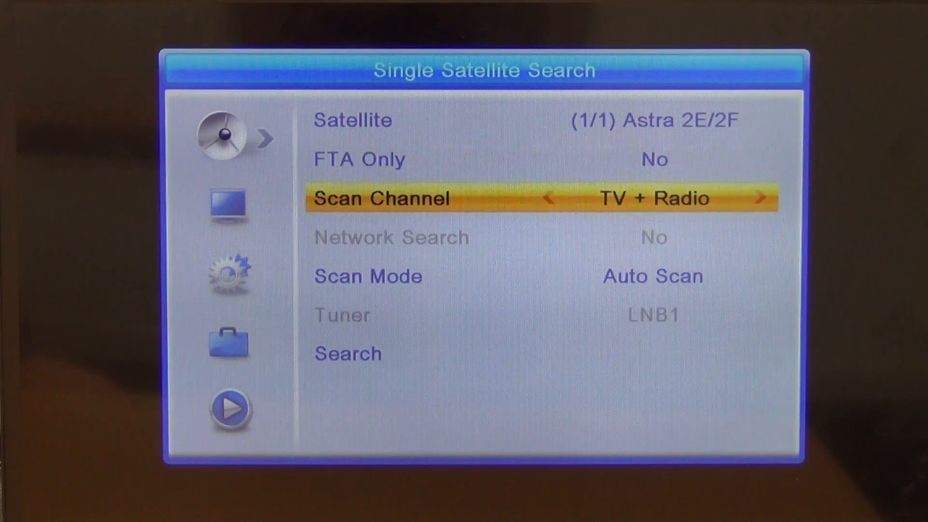
# Switch FTA Only from No to Yes in the Astra 2E/2F Single Satellite Search
pyautogui.press('Up')
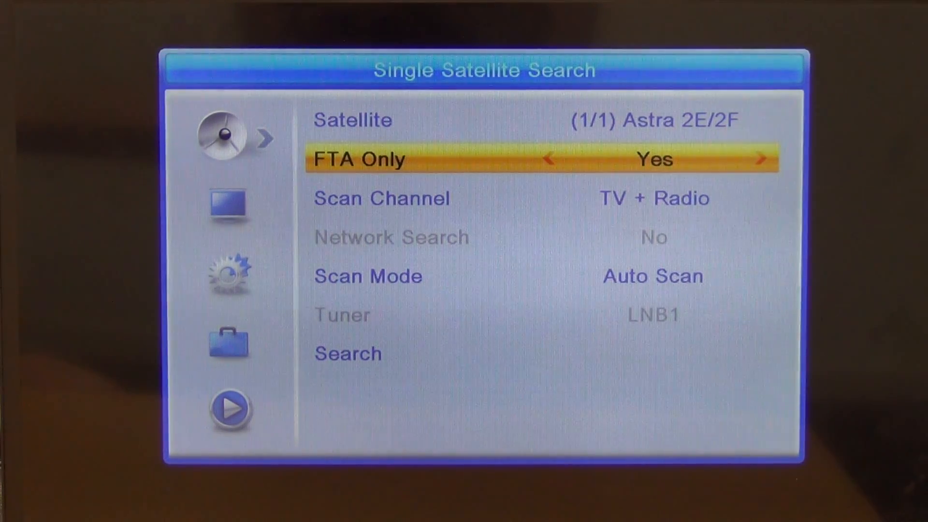
pyautogui.press('Down')
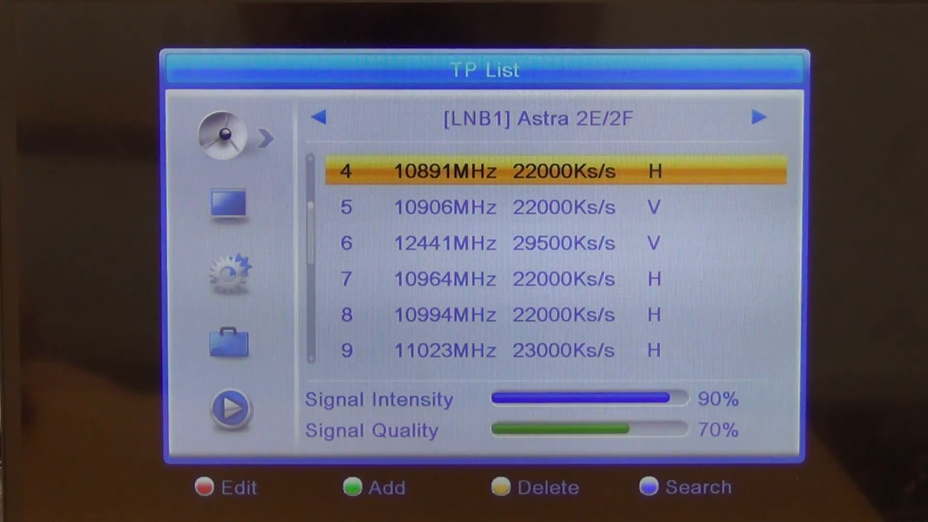
# Launch the TP Search dialog for transponder 4 (10891MHz) on Astra 2E/2F
pyautogui.click(685, 487)
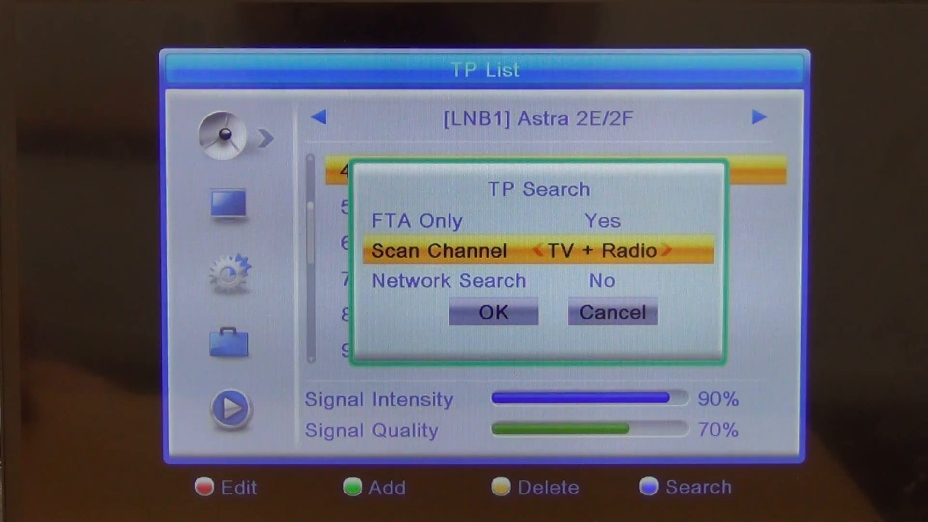
# Set Scan Channel to TV Channel and run the 10891MHz scan until Search End lists 10 channels
pyautogui.press('Down')
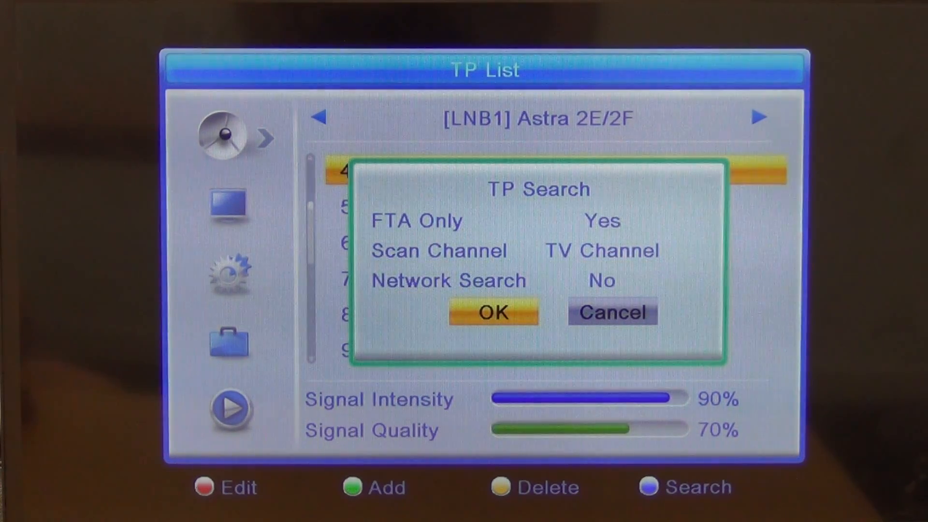
pyautogui.click(493, 312)
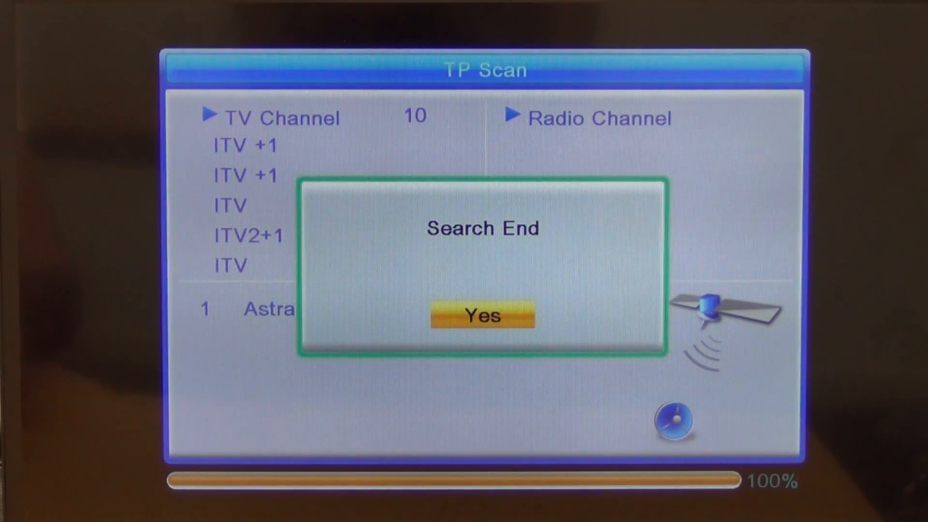
# Confirm Search End, leave the TP List and move through Edit Channel to System Setup
pyautogui.click(482, 315)
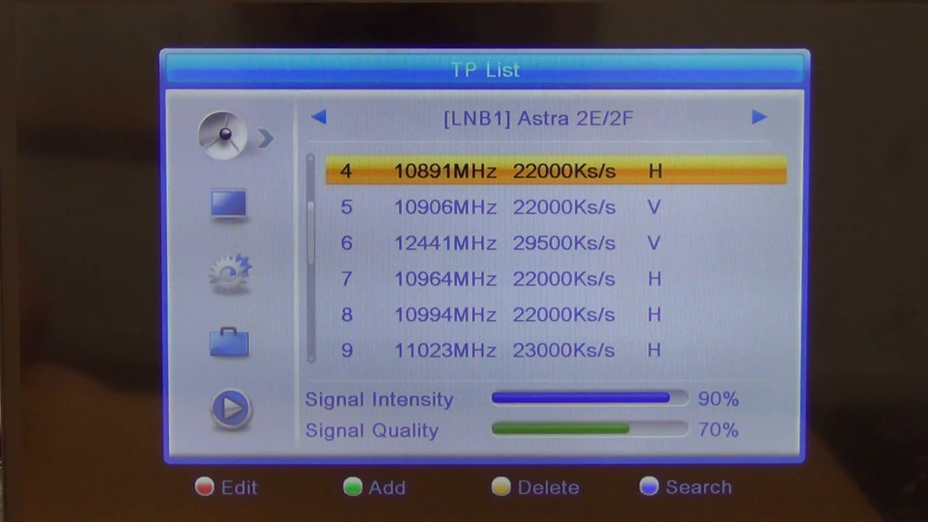
pyautogui.press('Back')
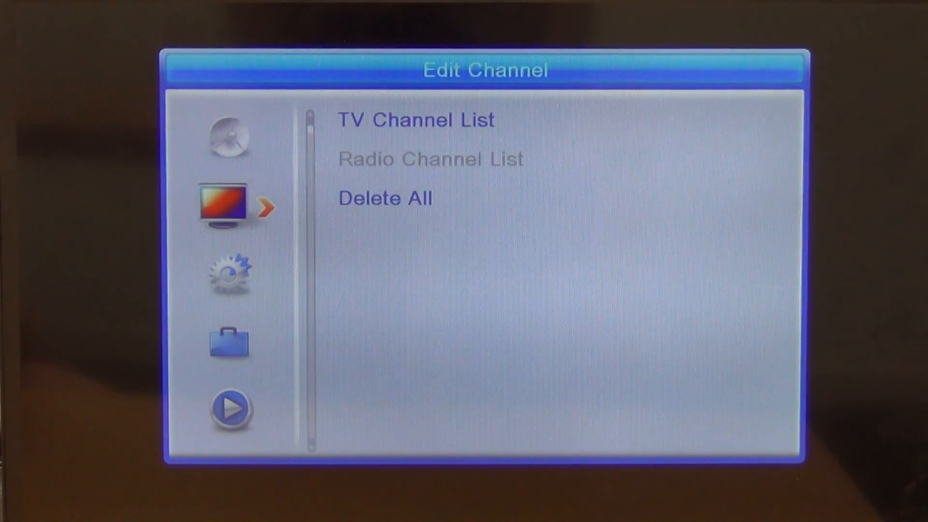
pyautogui.click(414, 119)
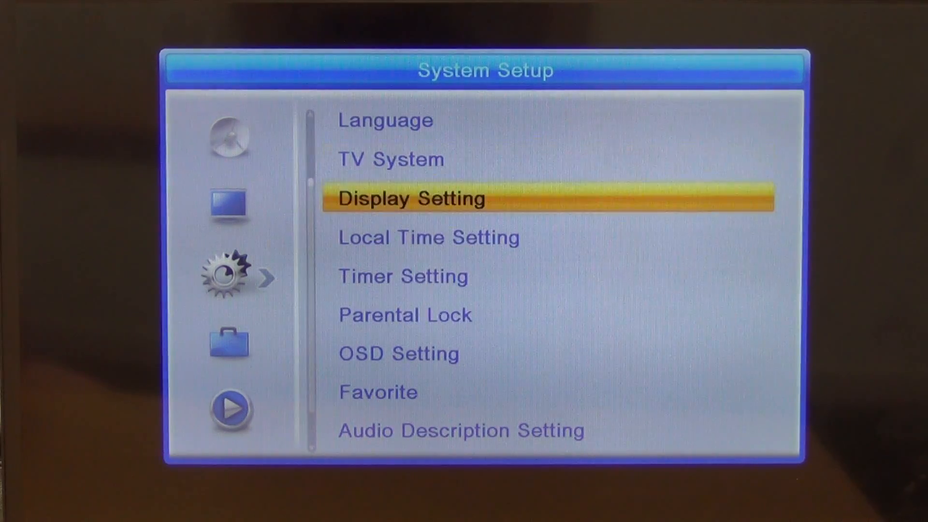
# Highlight Language at the top of the System Setup menu
pyautogui.press('Up')
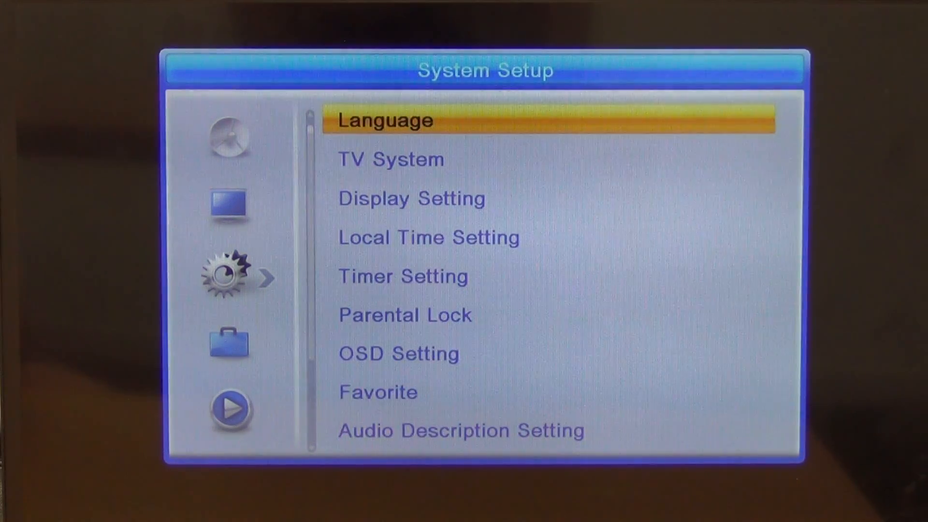